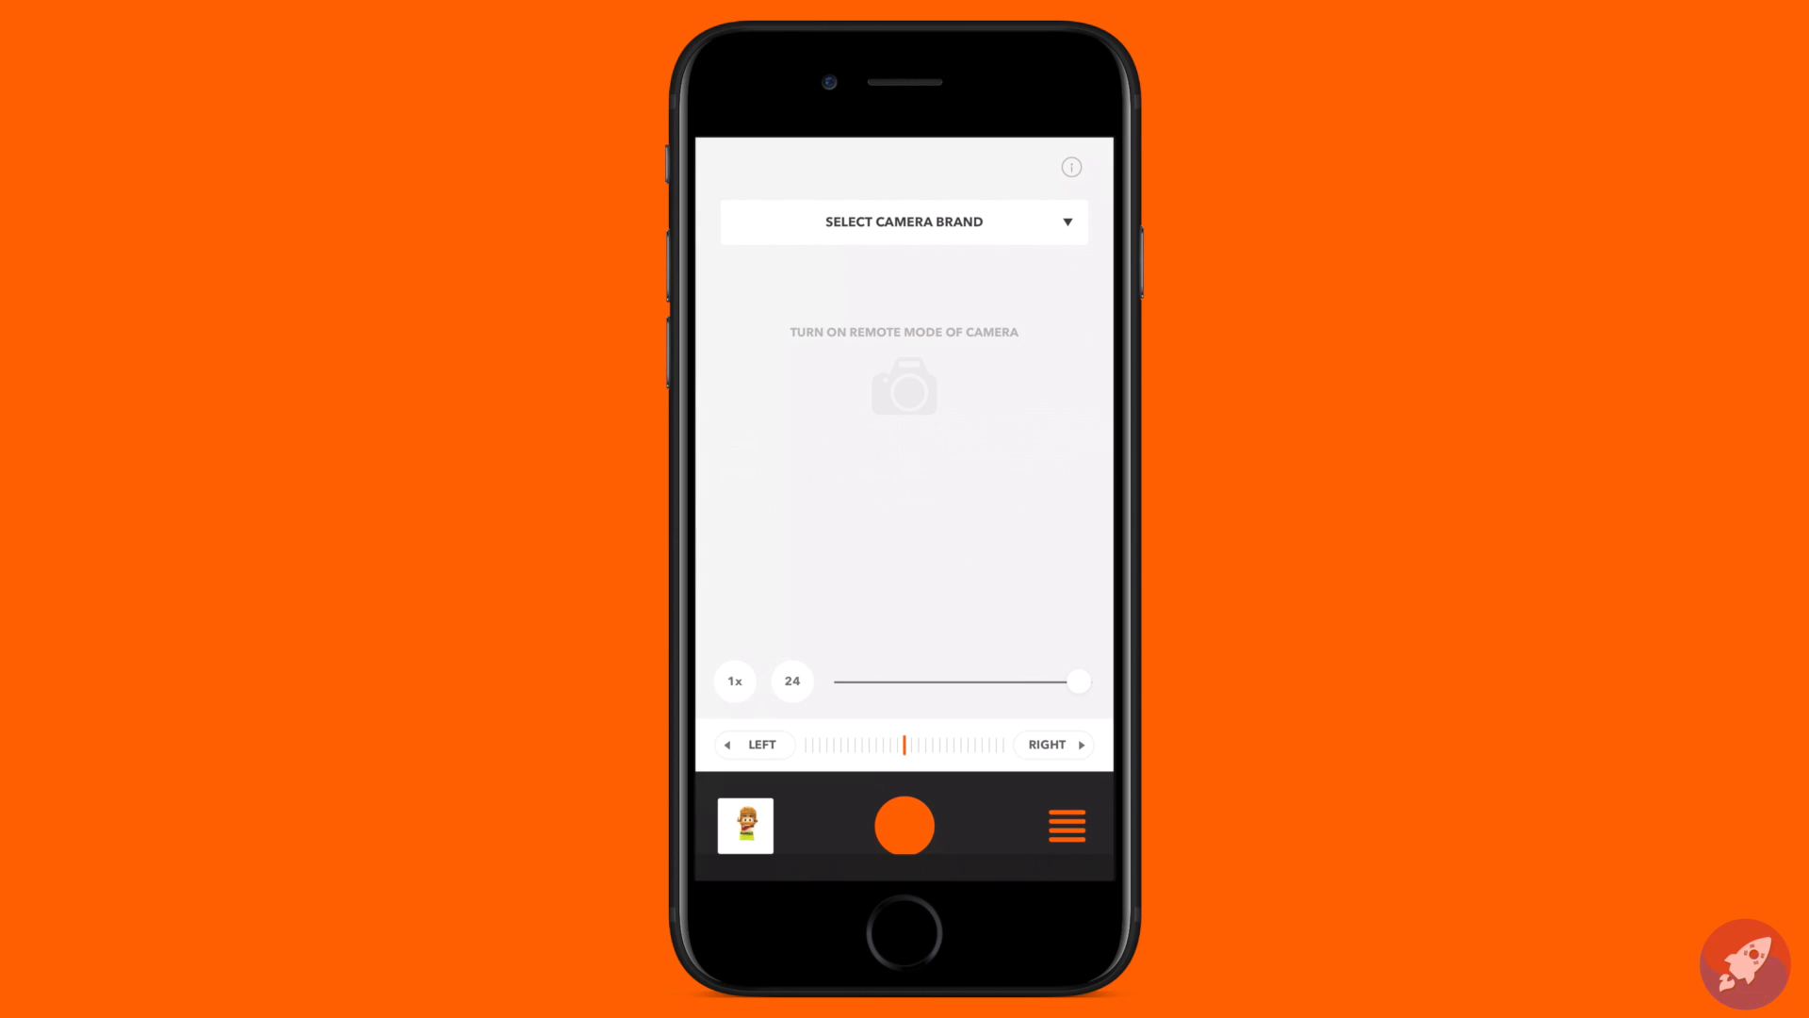
Choose Sony as the DSLR camera brand and bring up the modes menu
left_click(902, 222)
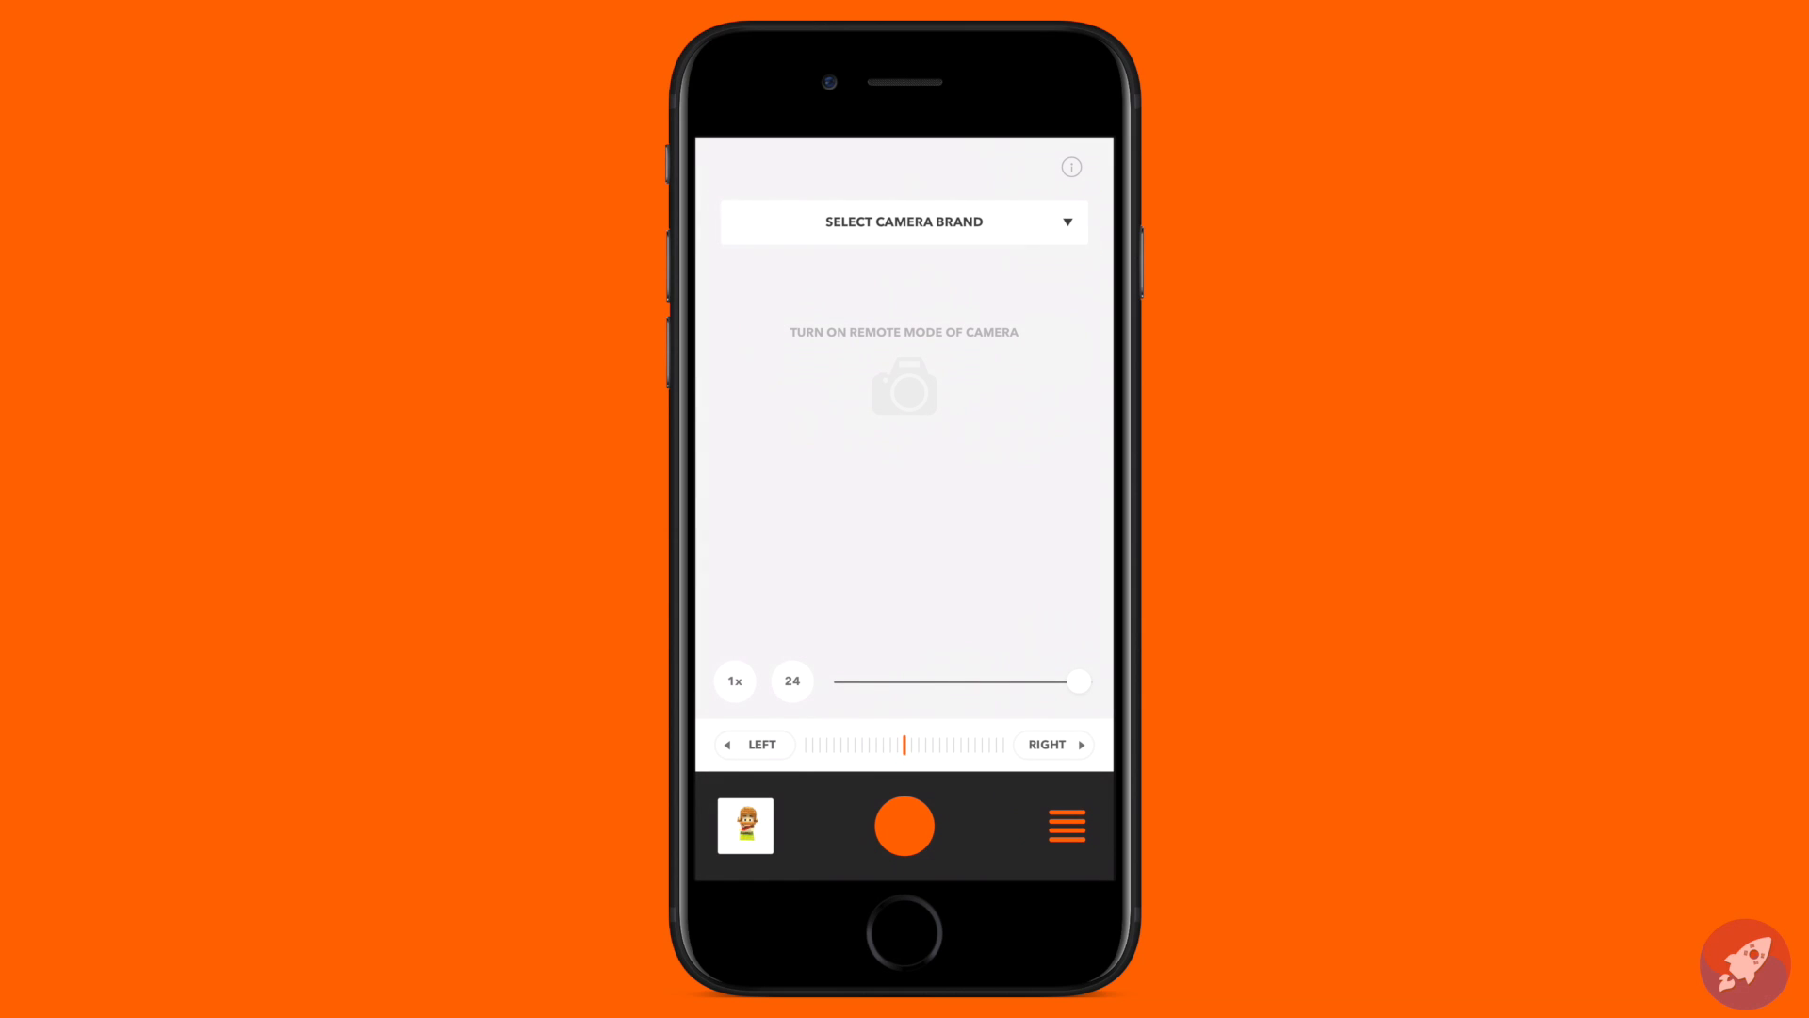
left_click(903, 222)
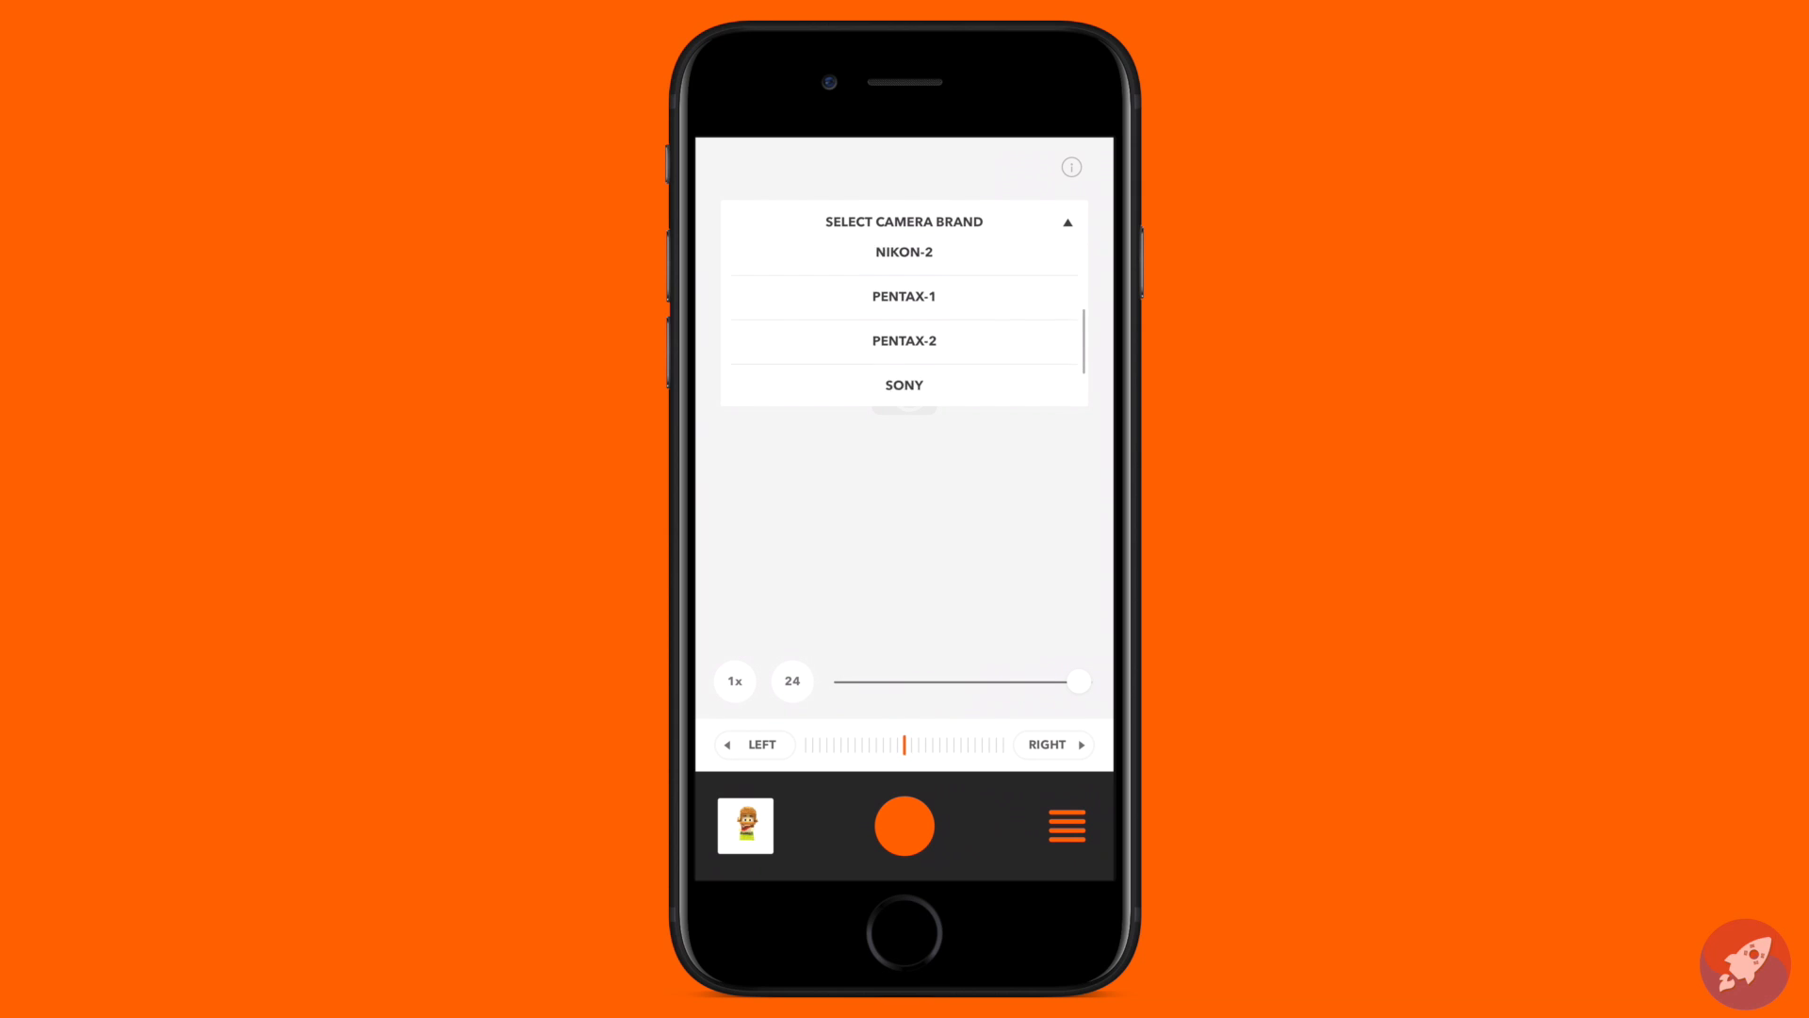
left_click(904, 385)
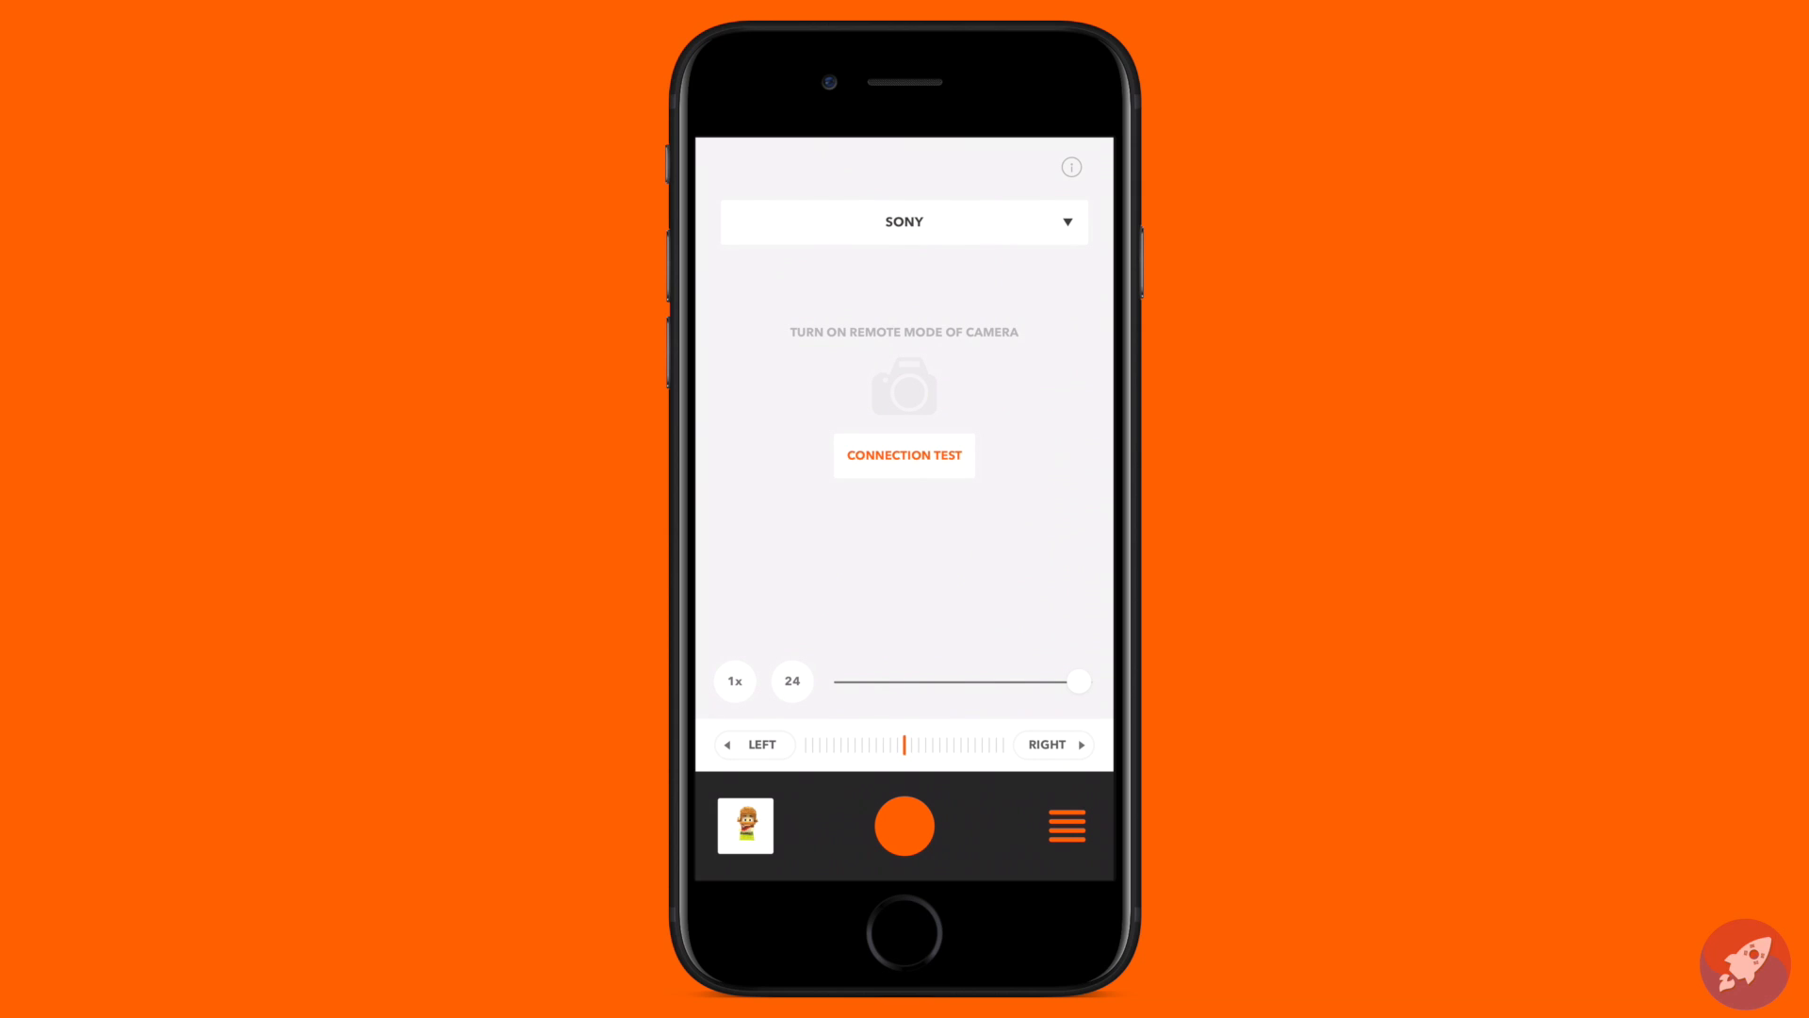
left_click(904, 455)
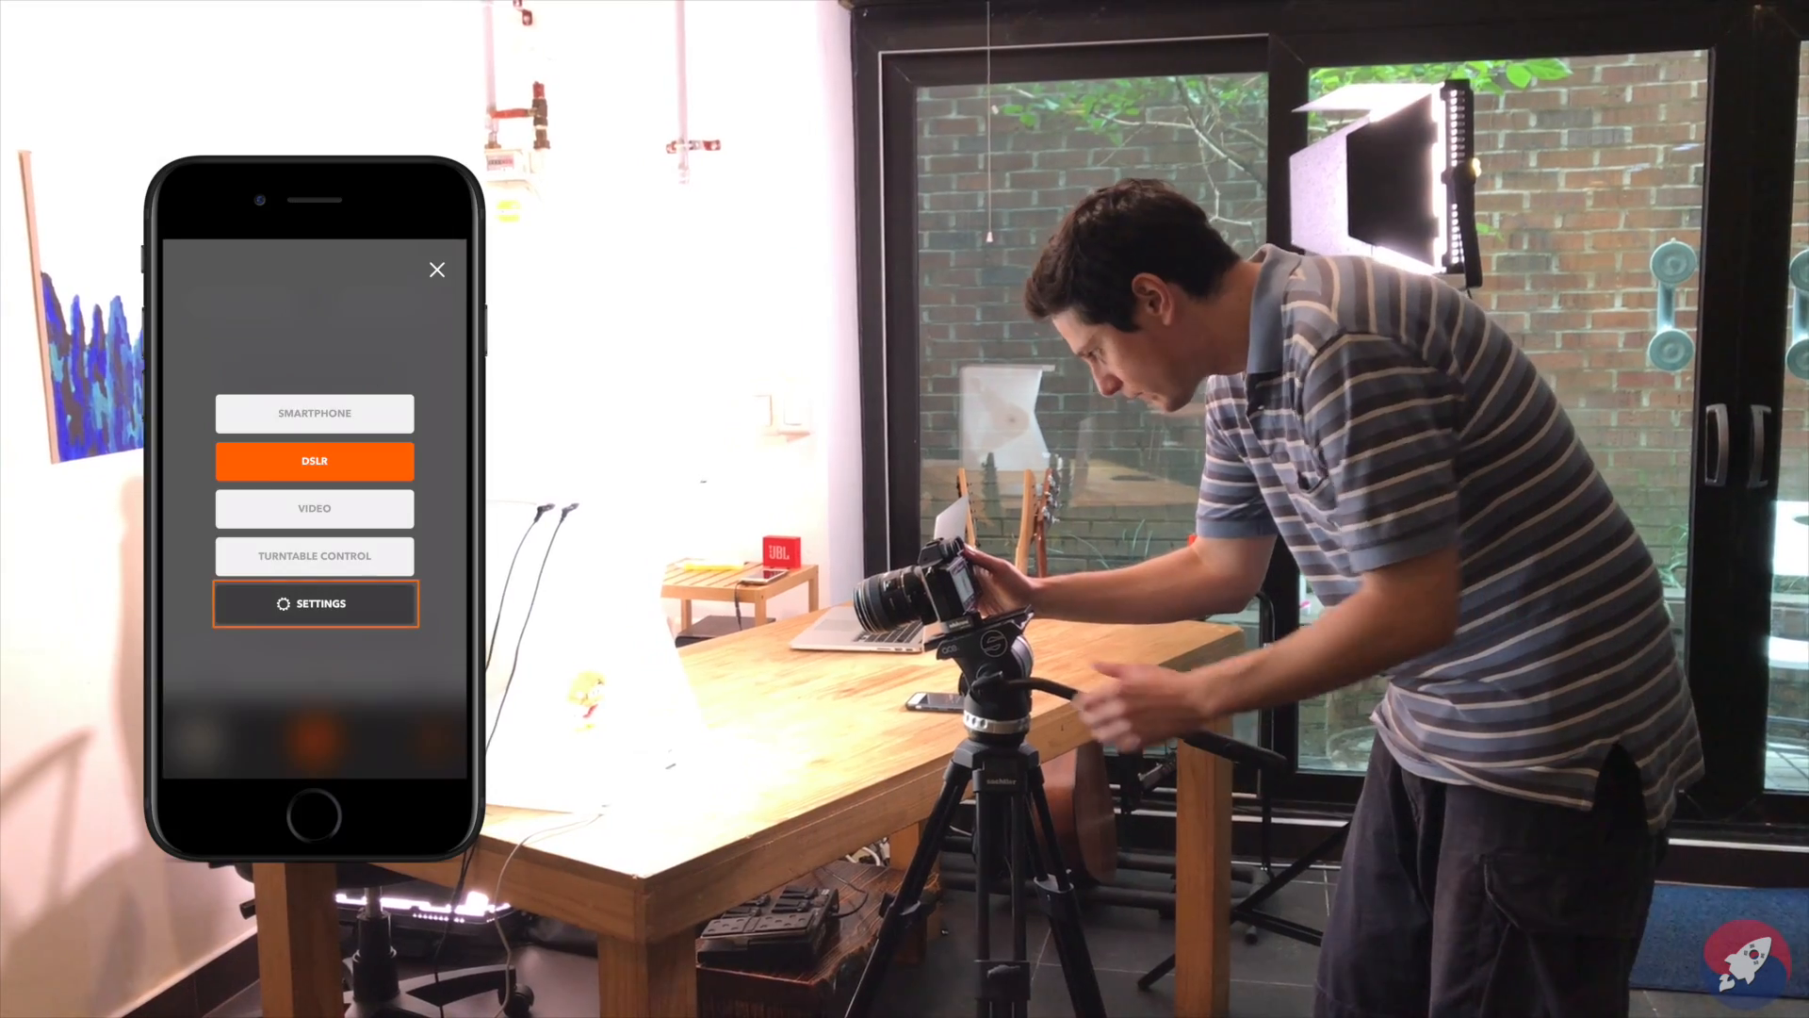
Go to Settings and open the DSLR IR remote delay option, currently 0.5 sec
left_click(315, 603)
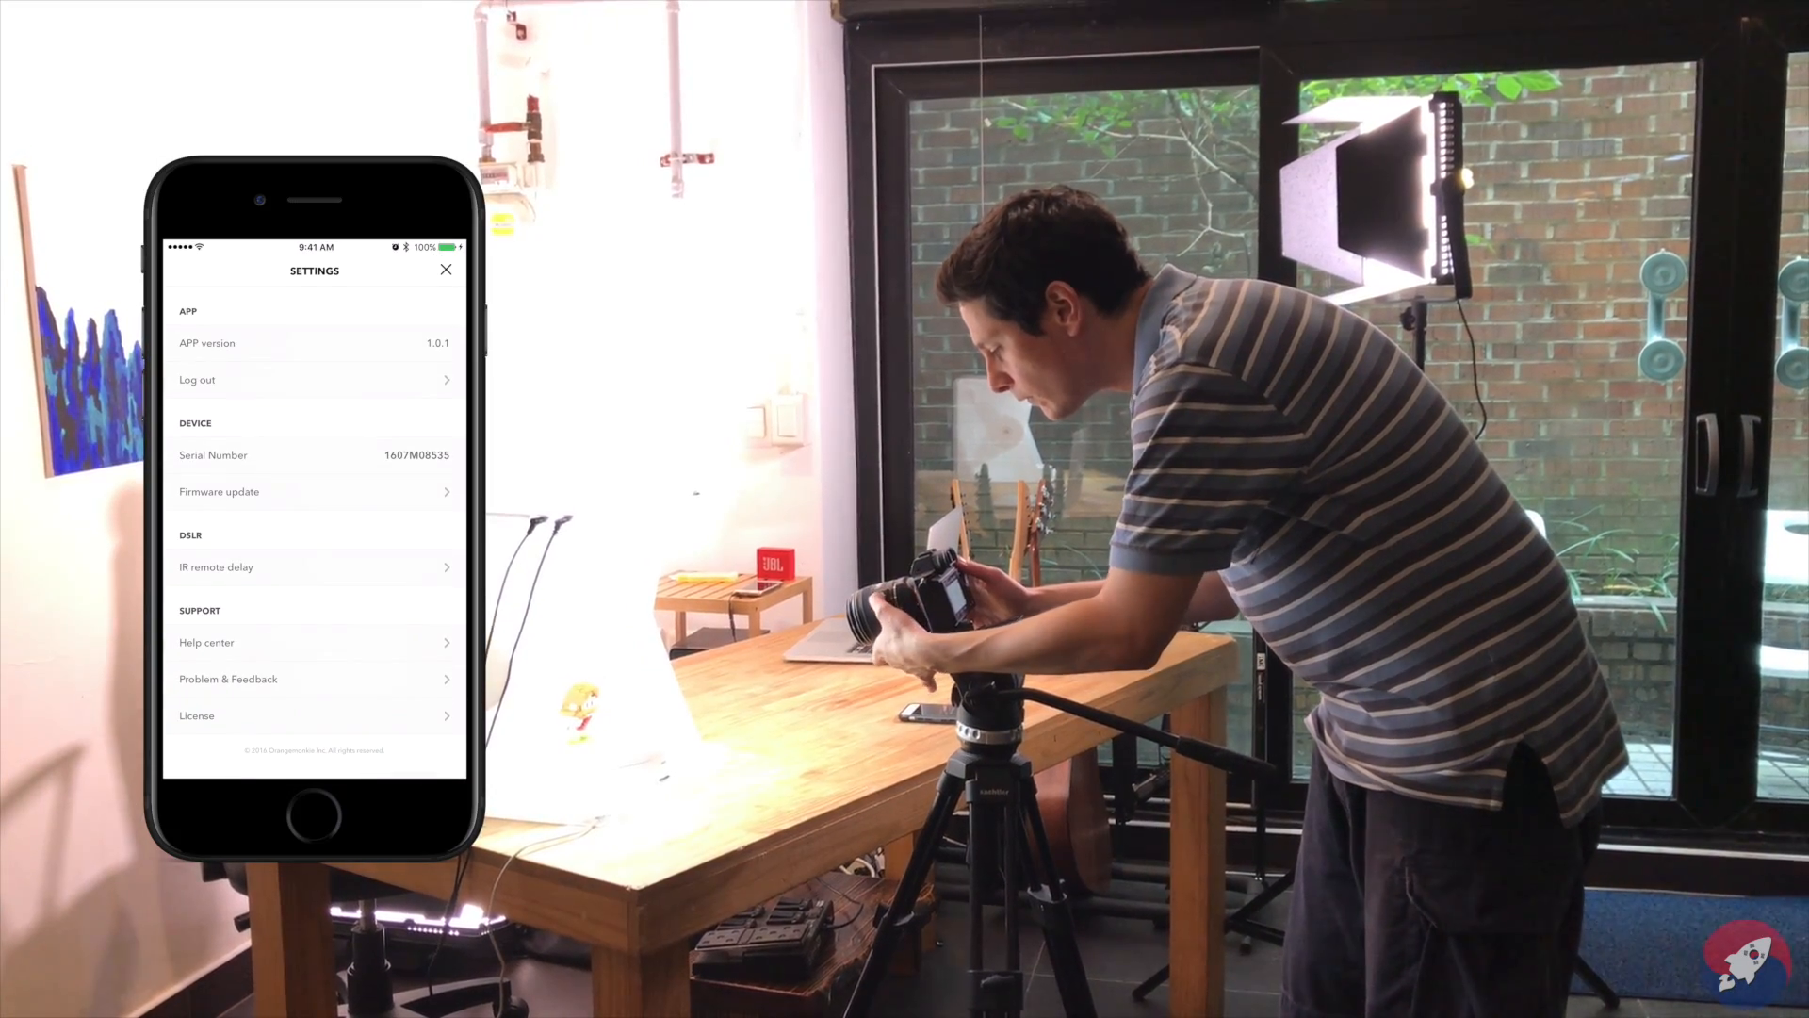
left_click(317, 568)
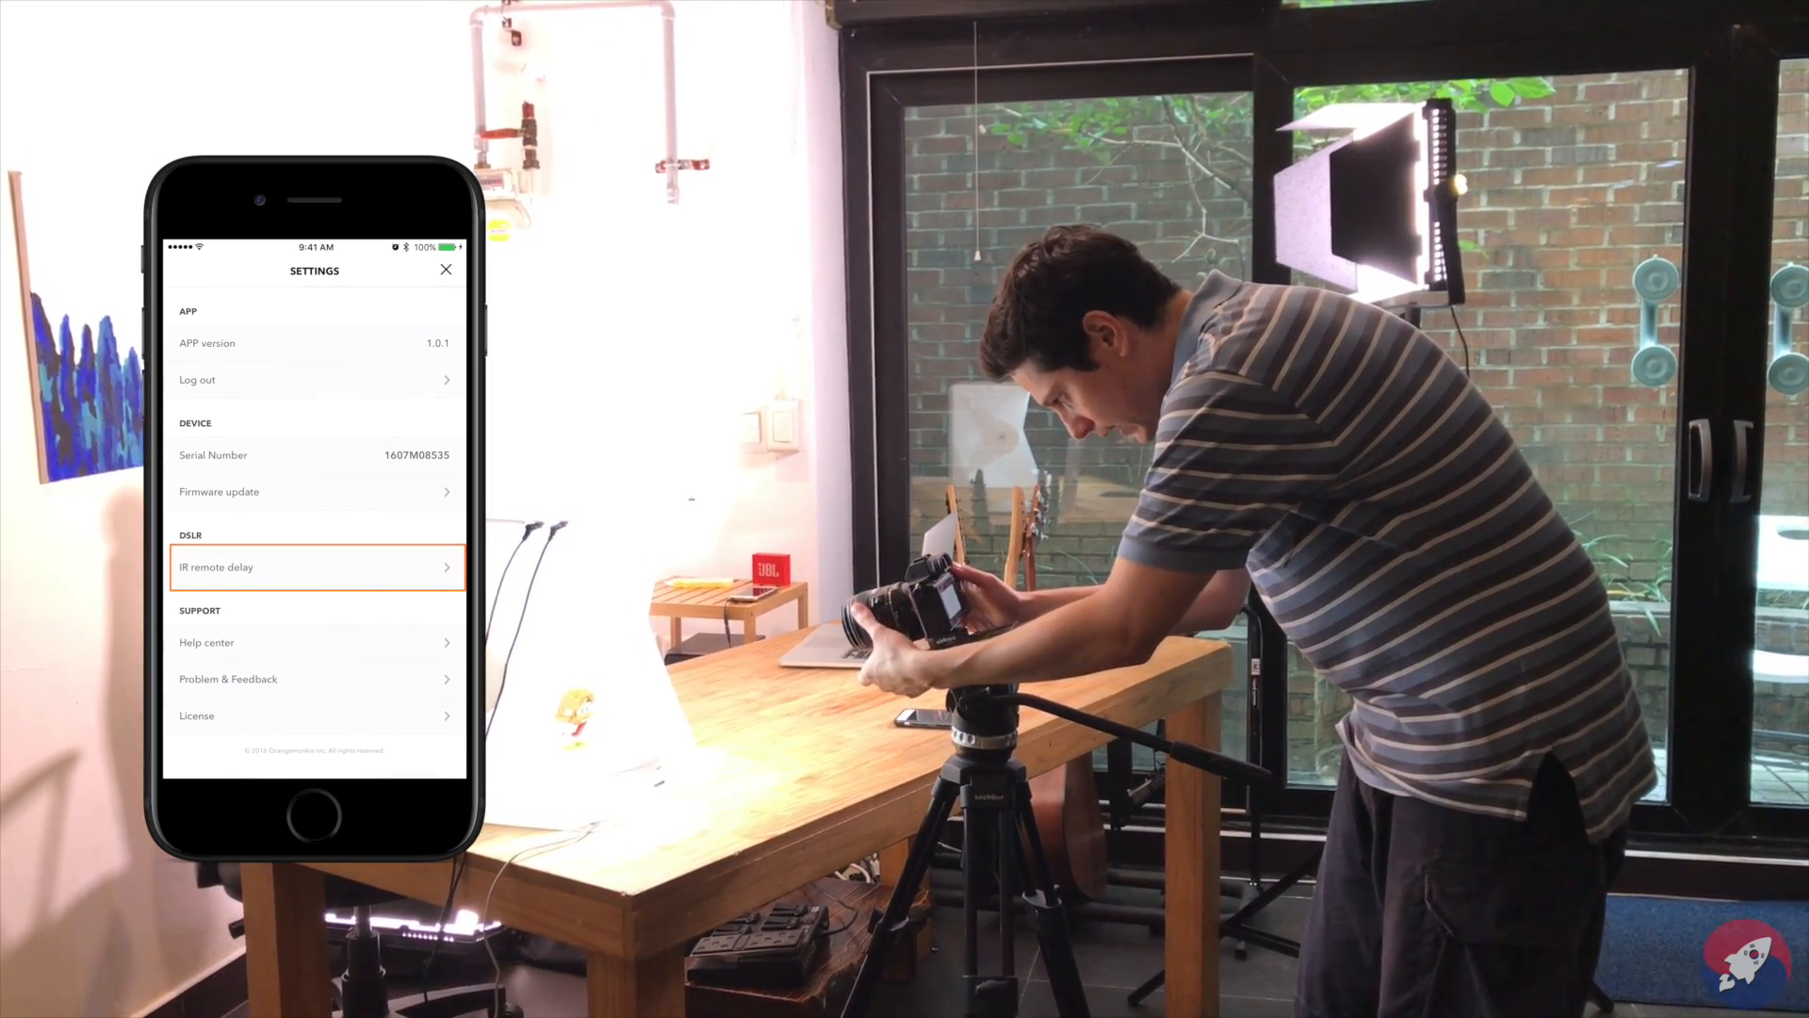
left_click(316, 567)
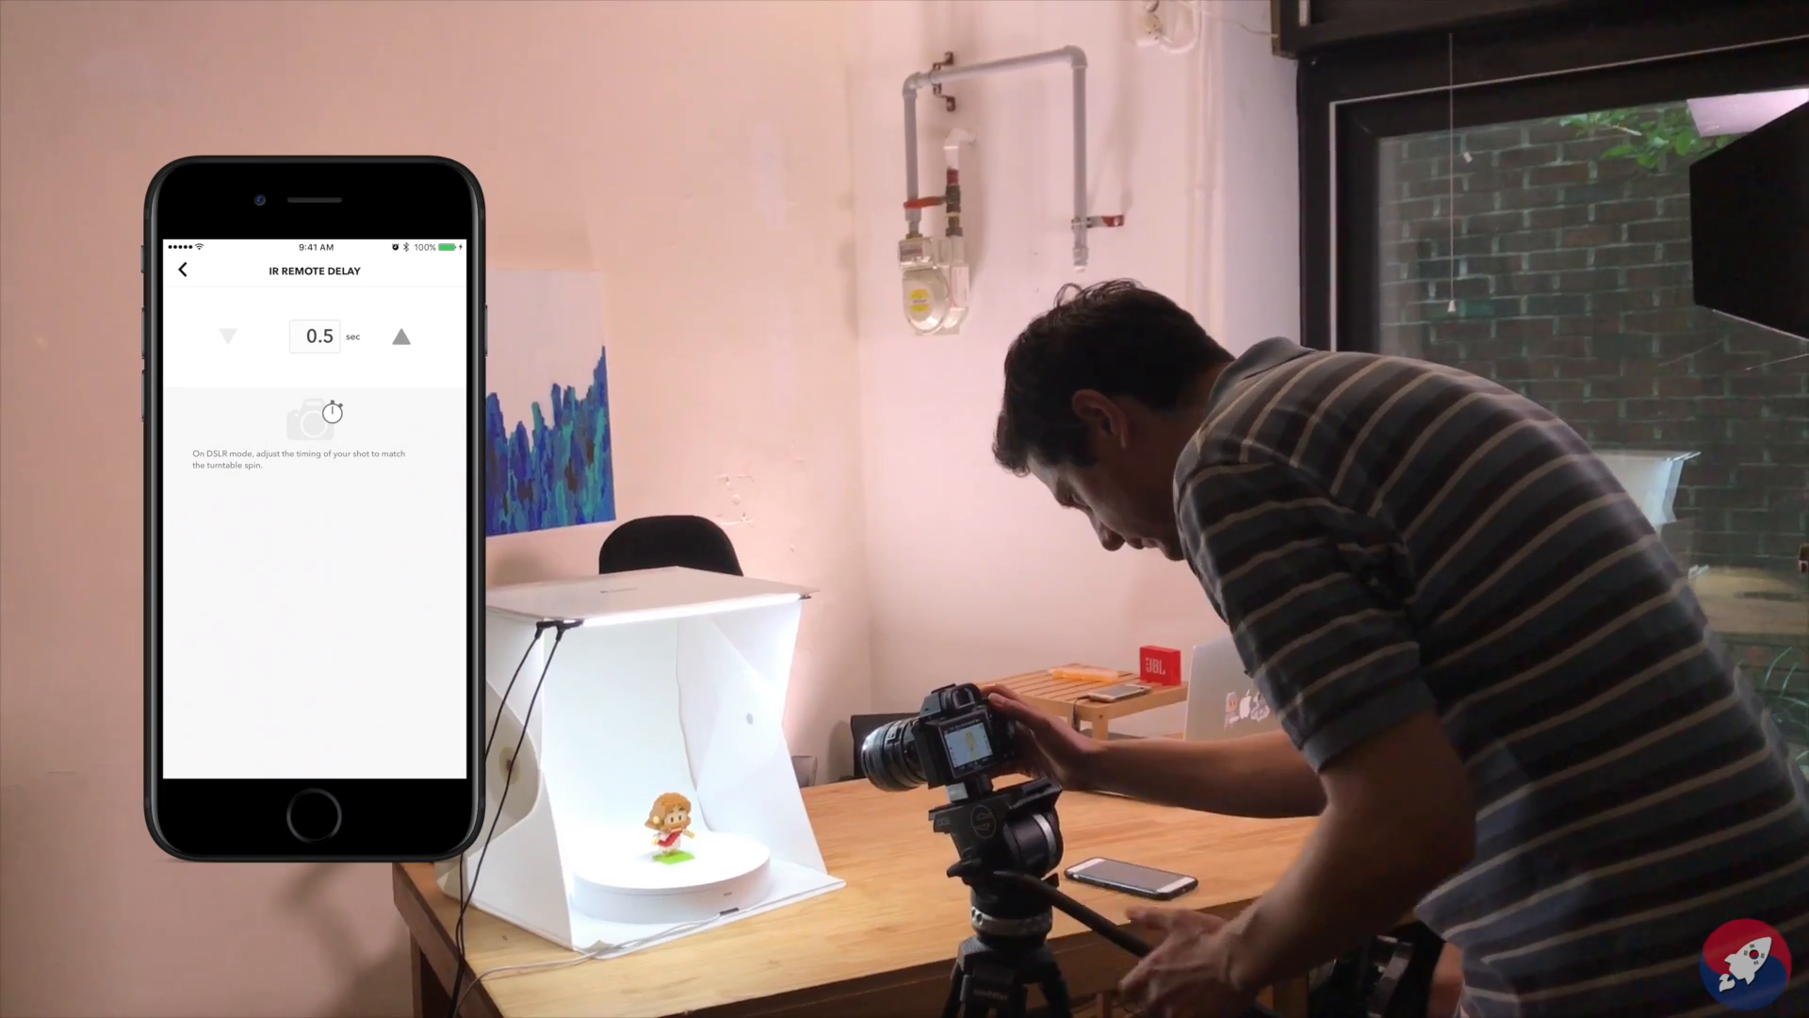
Increase the IR remote delay to 3.5 seconds with the up arrow
left_click(401, 336)
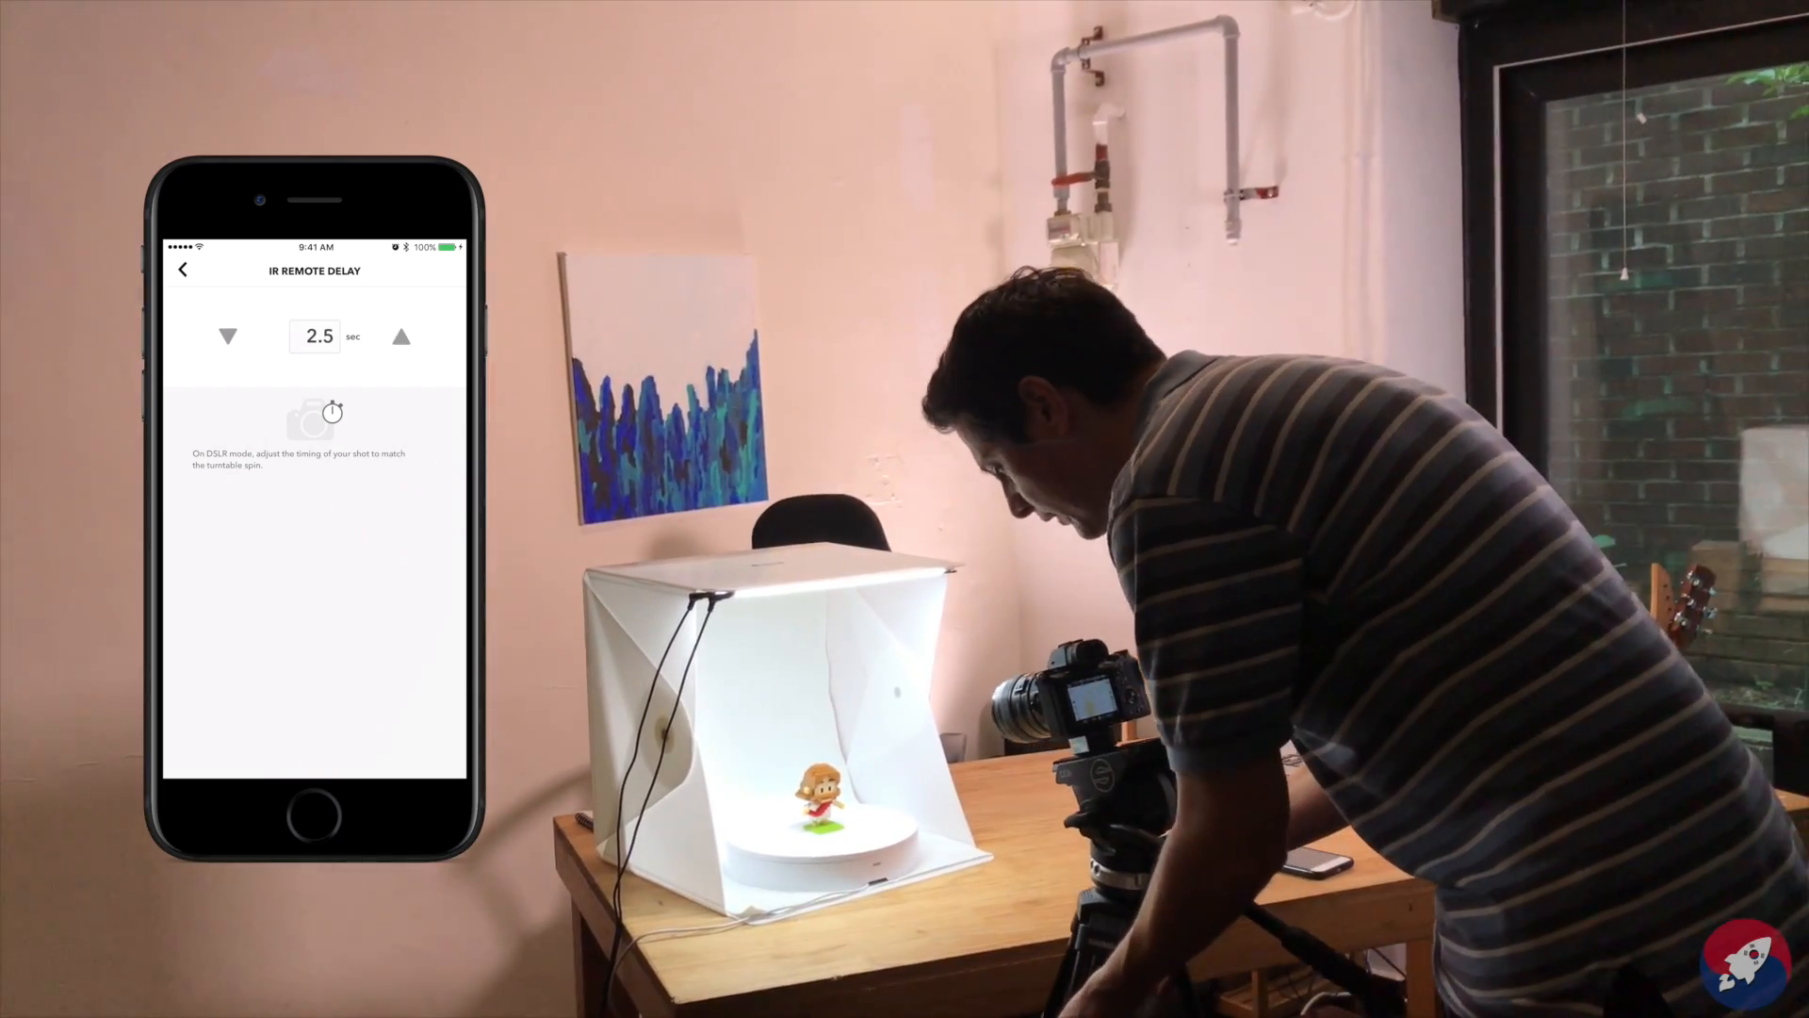
left_click(401, 336)
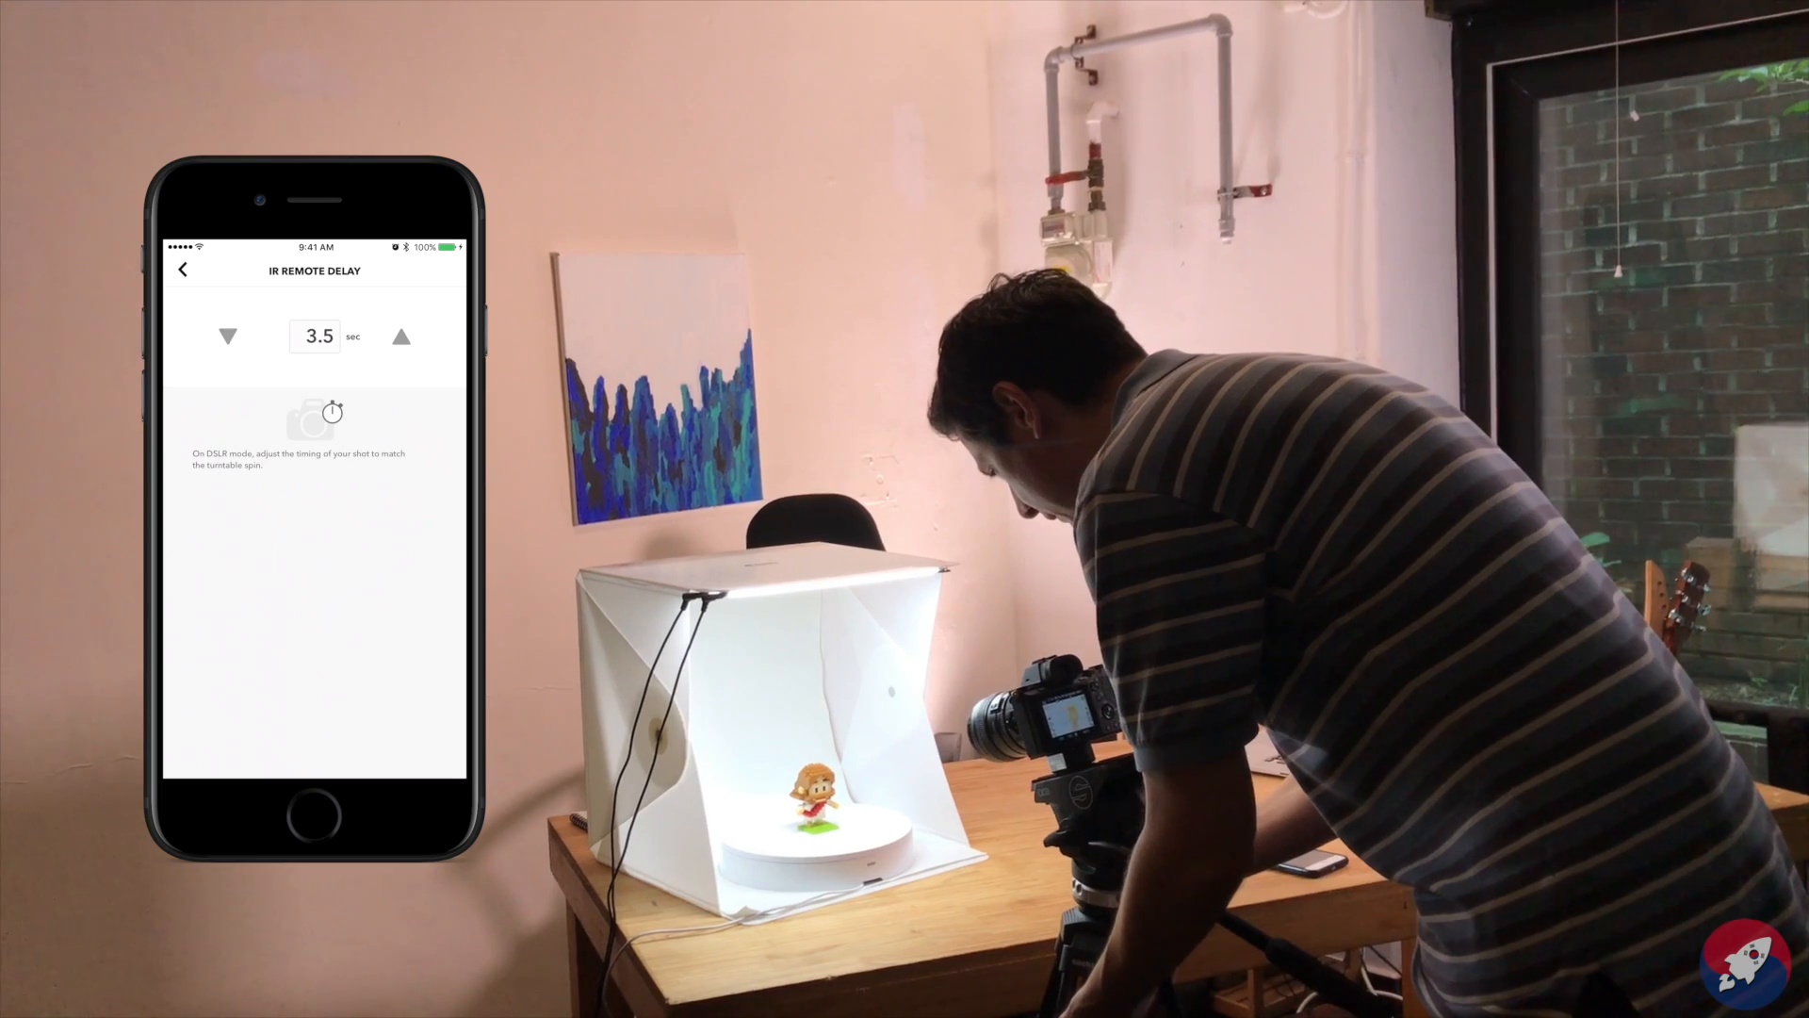